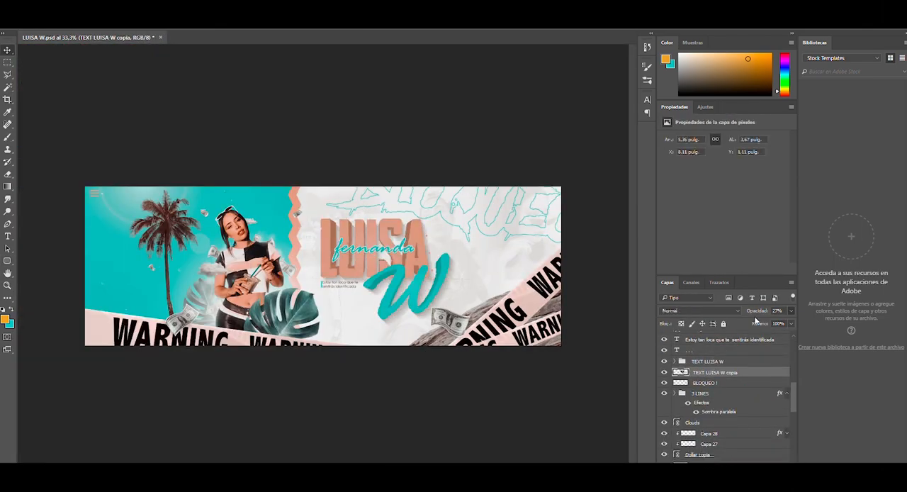
left_click(213, 37)
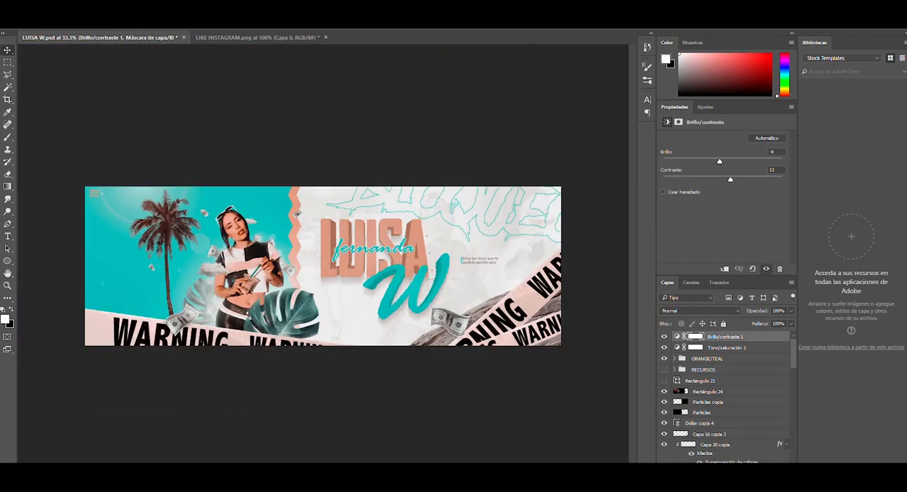
left_click(711, 392)
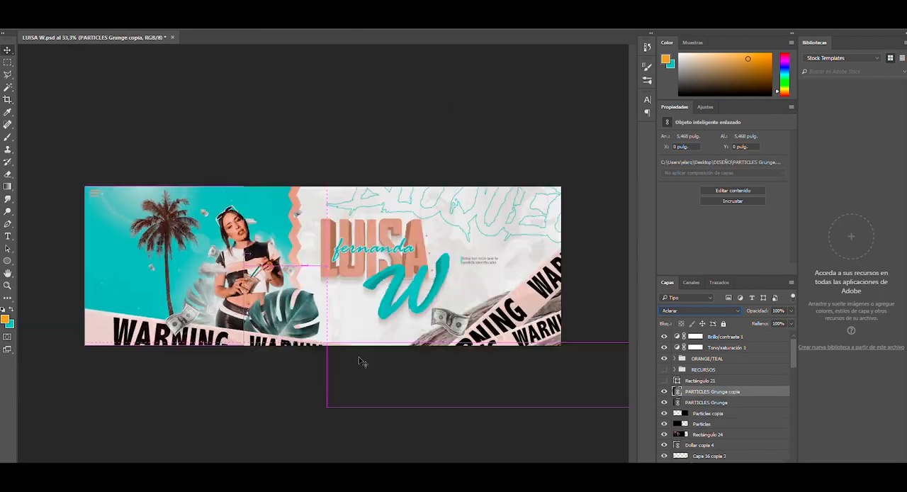